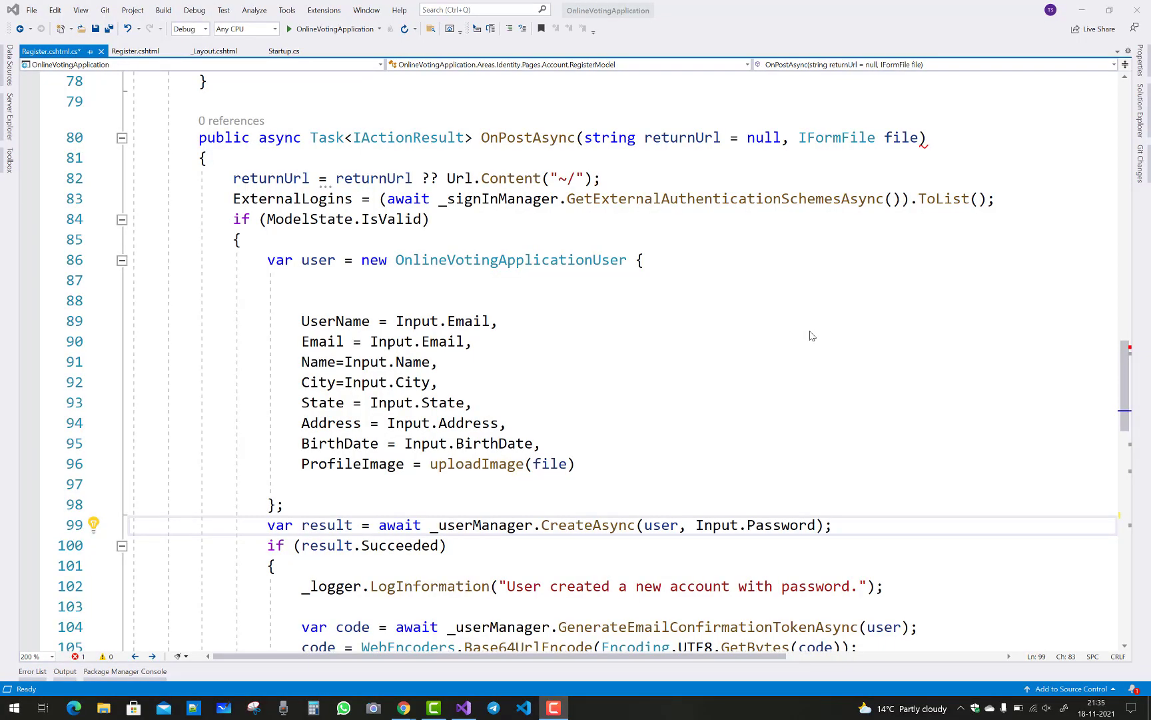
pyautogui.moveTo(675, 283)
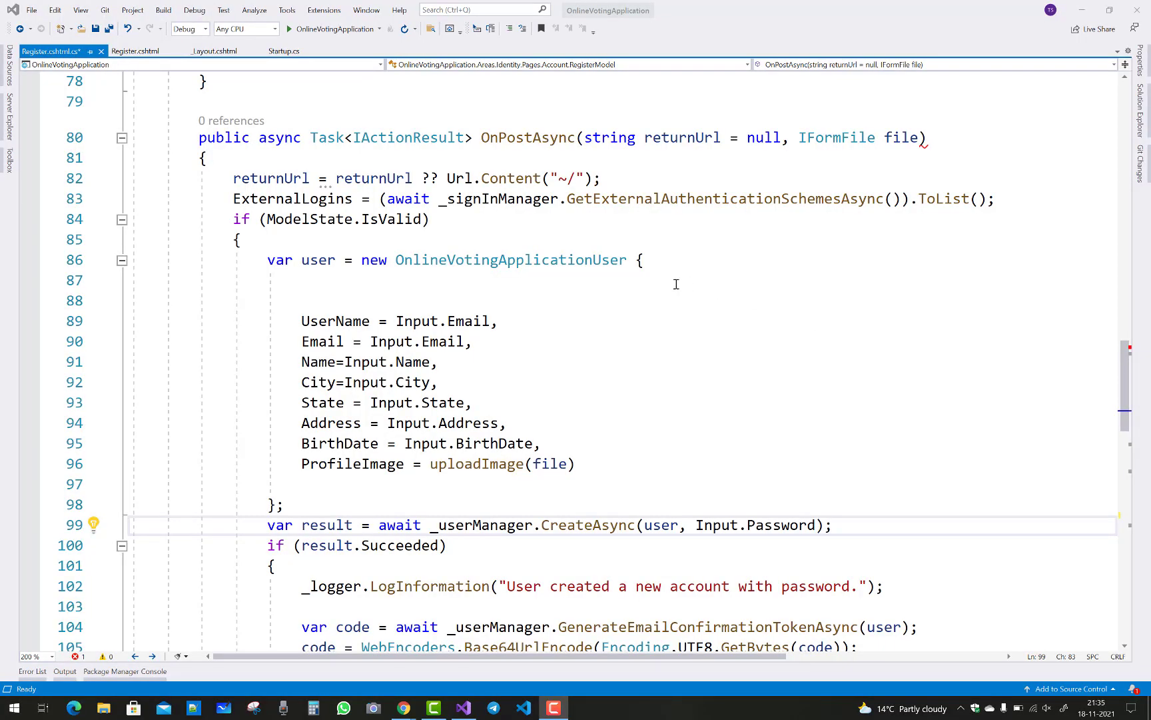
pyautogui.moveTo(903, 137)
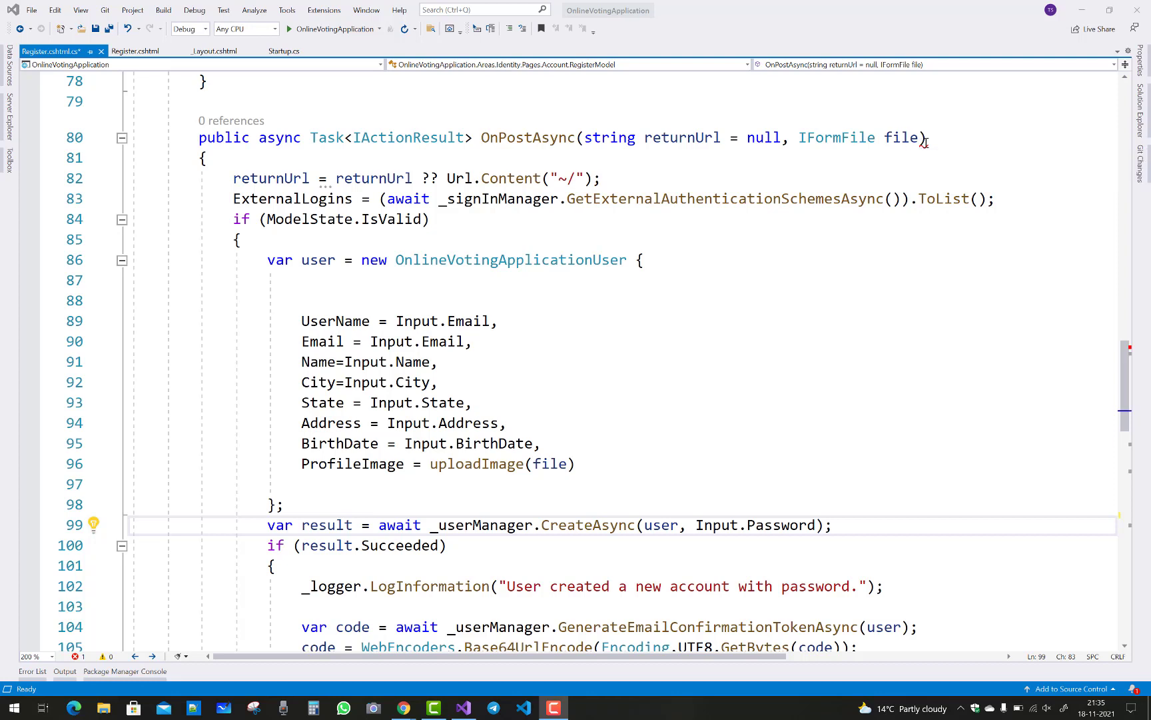
pyautogui.moveTo(902, 137)
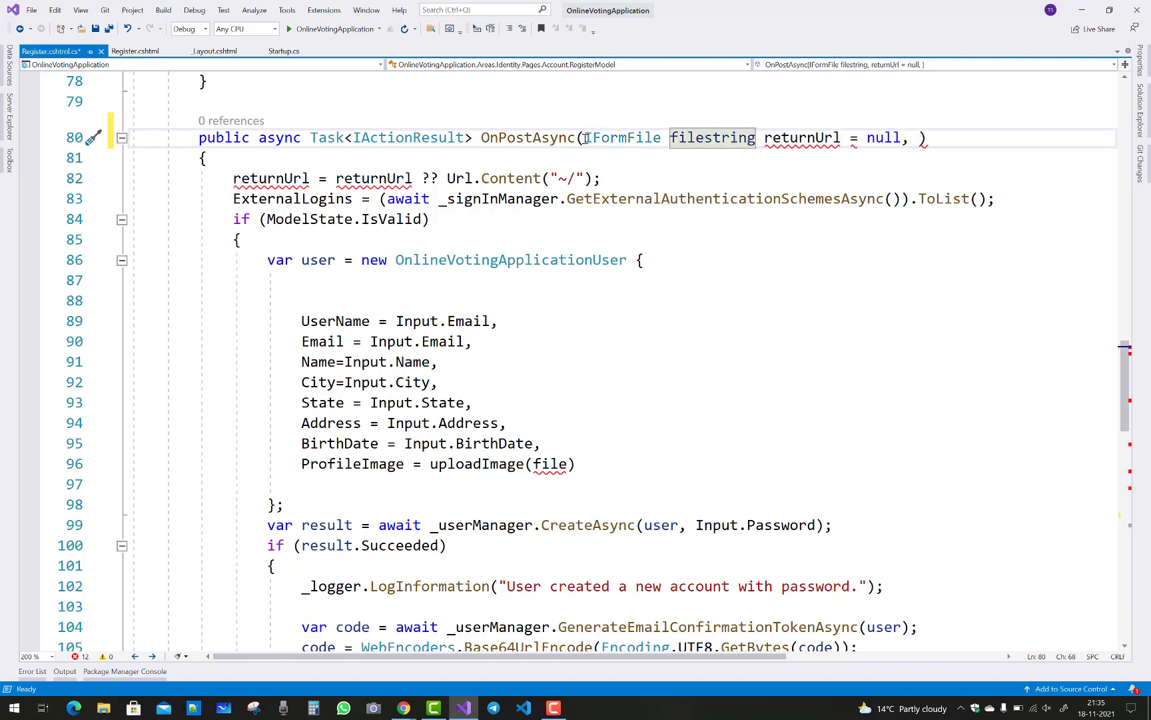
# - Reorder line 80 so IFormFile file precedes string returnUrl = null and remove the trailing comma
pyautogui.rightClick(686, 137)
pyautogui.write(',')
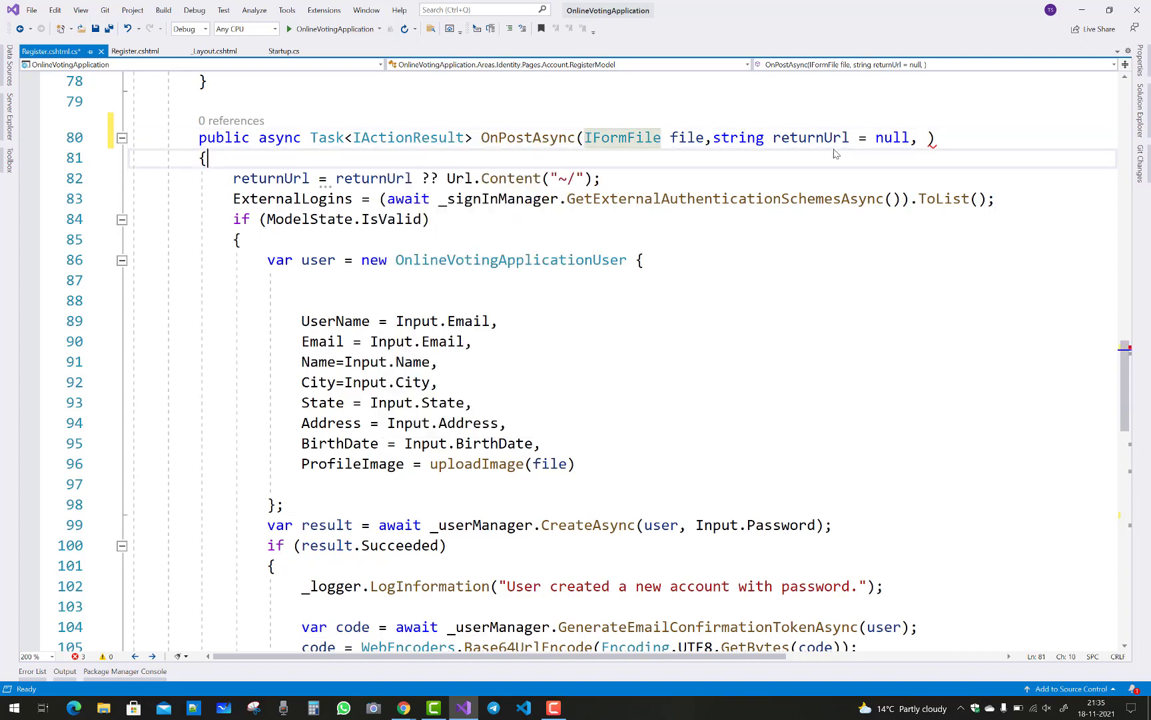
pyautogui.click(910, 137)
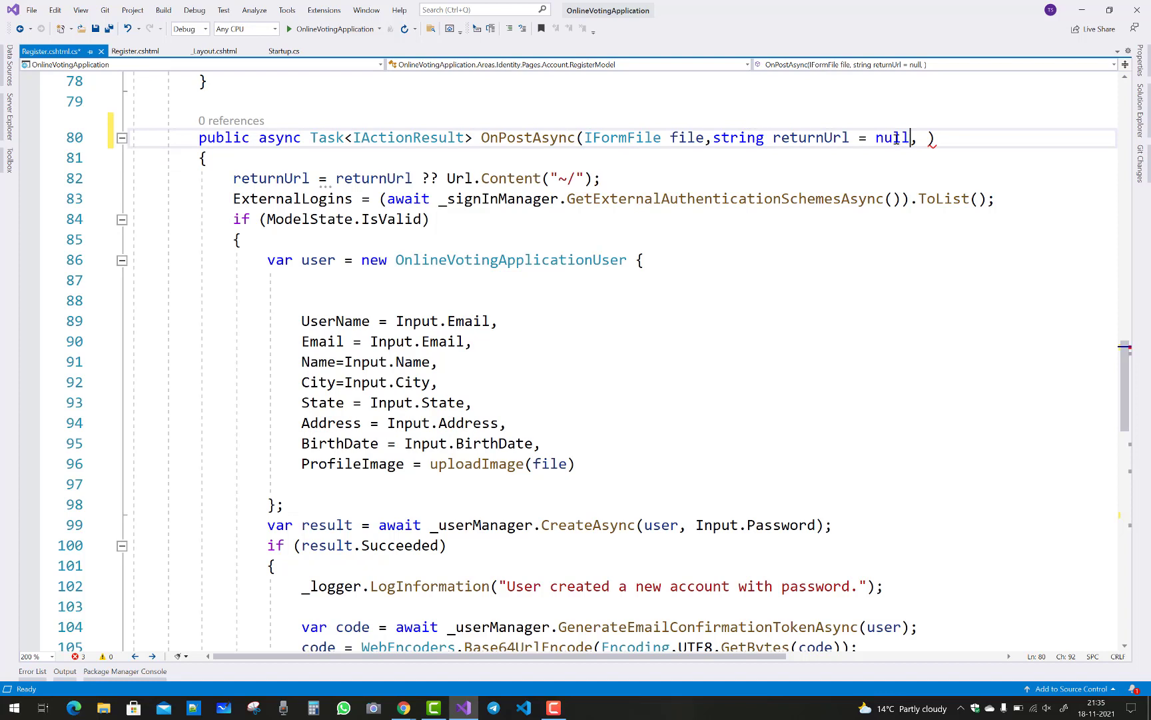
pyautogui.doubleClick(891, 137)
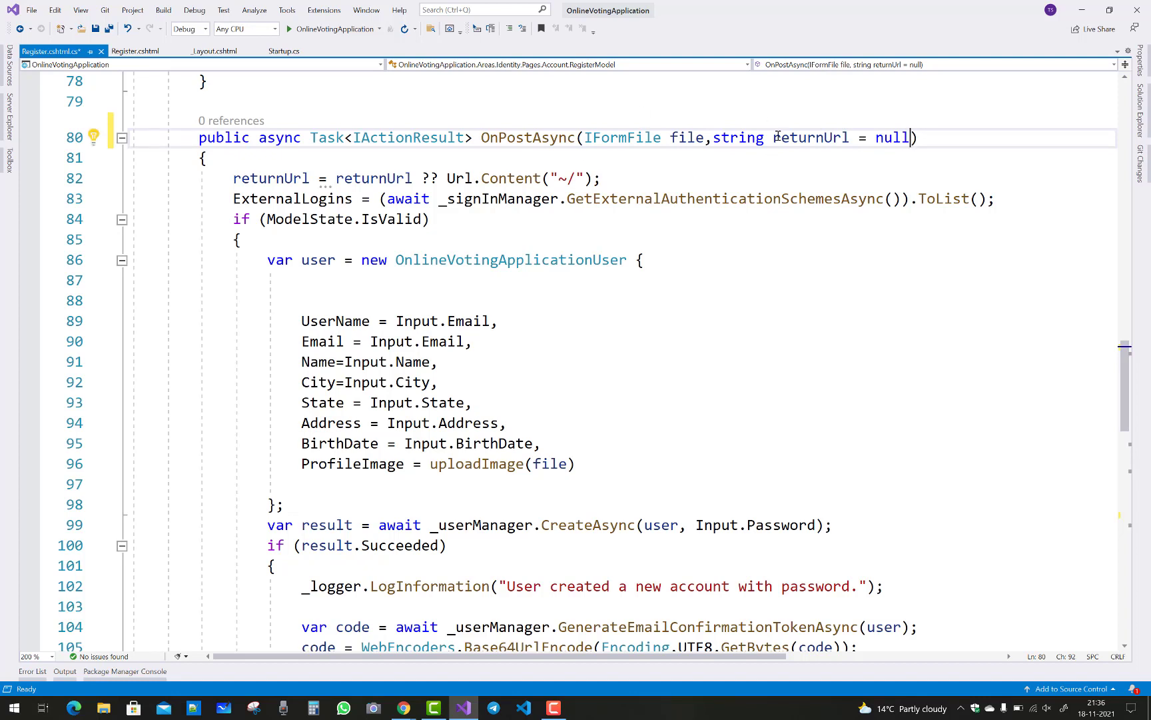
pyautogui.moveTo(695, 285)
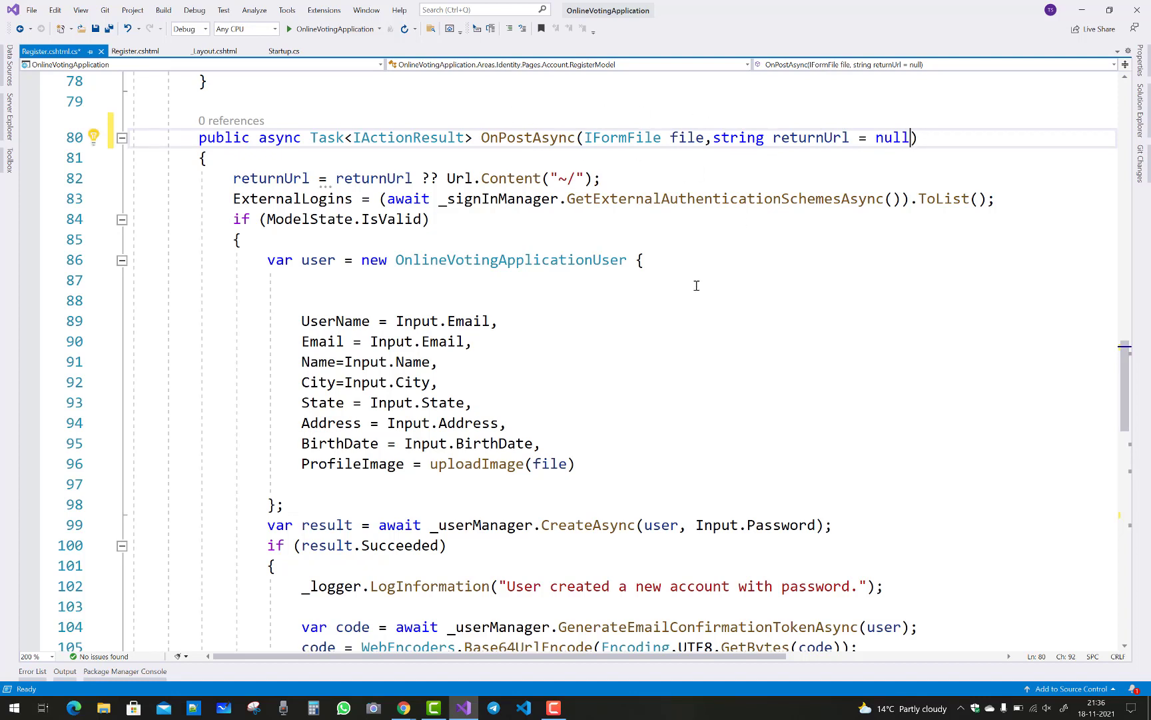
pyautogui.moveTo(827, 113)
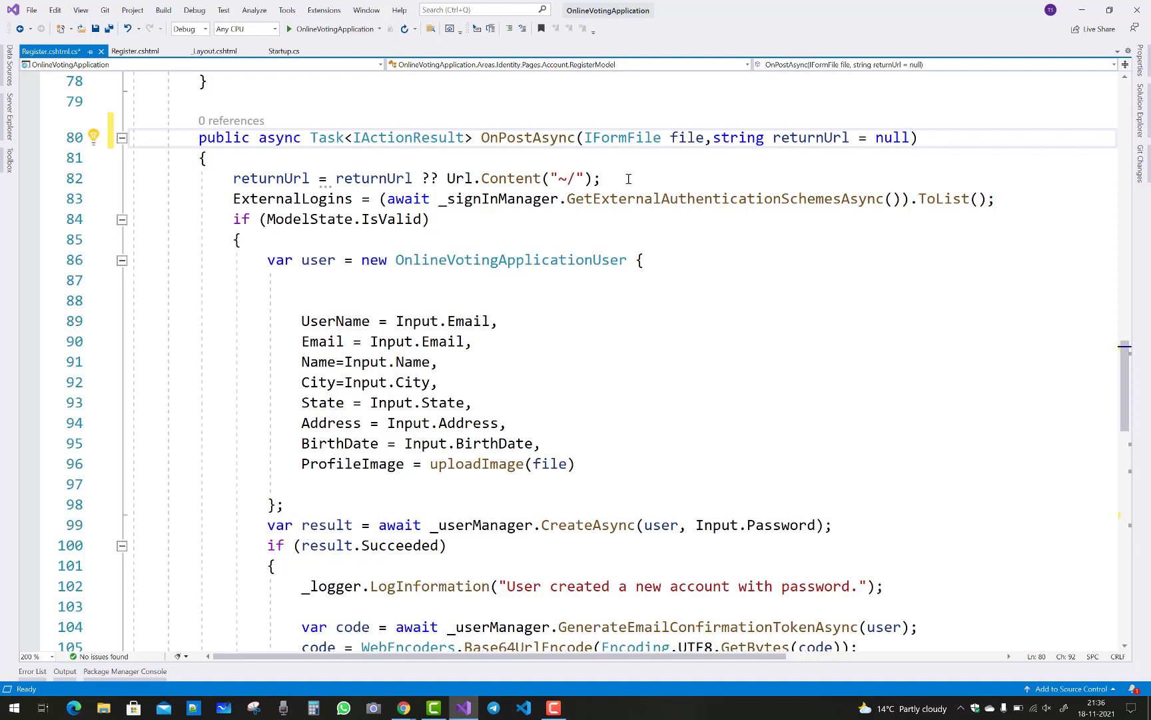
pyautogui.click(915, 137)
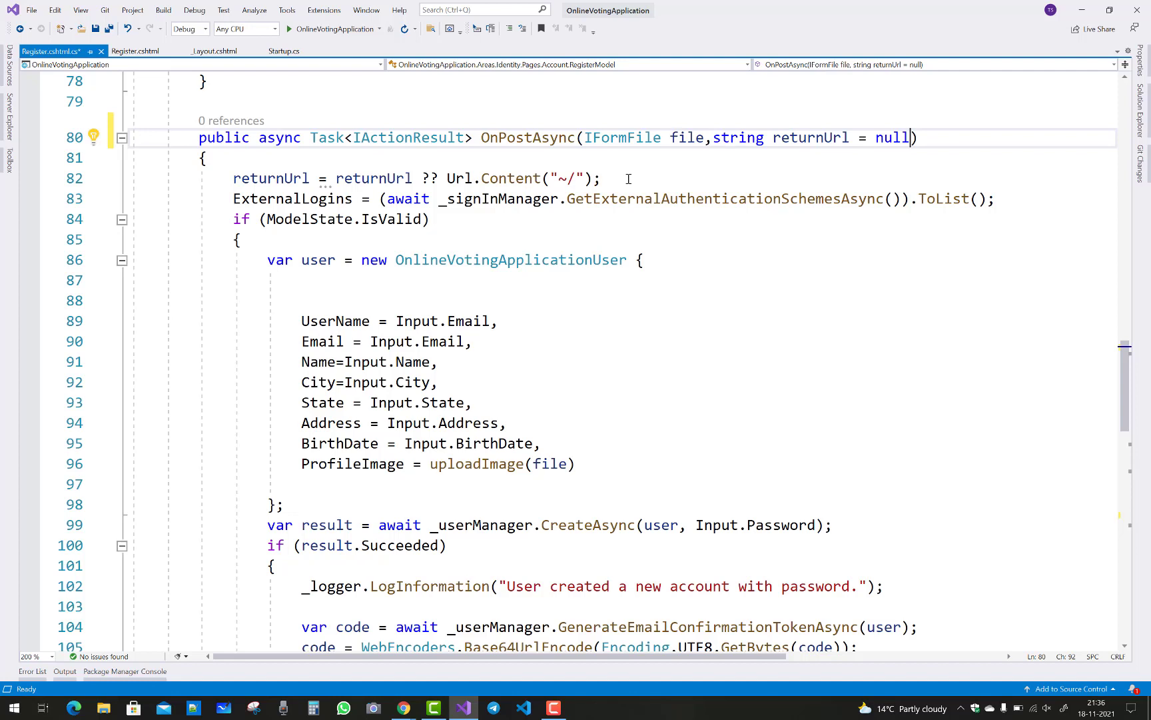